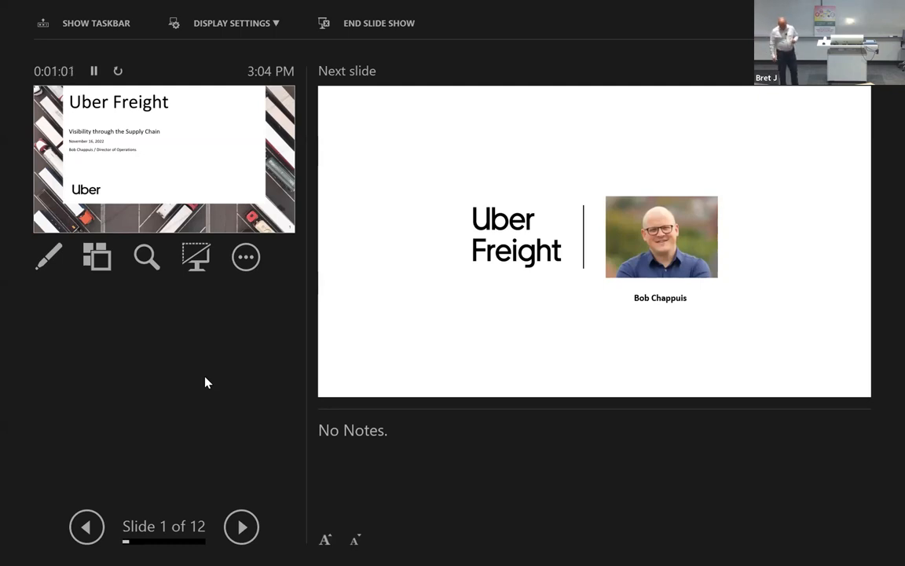
Step: Advance the live show from the title slide to slide 3, "The idea"
click(241, 526)
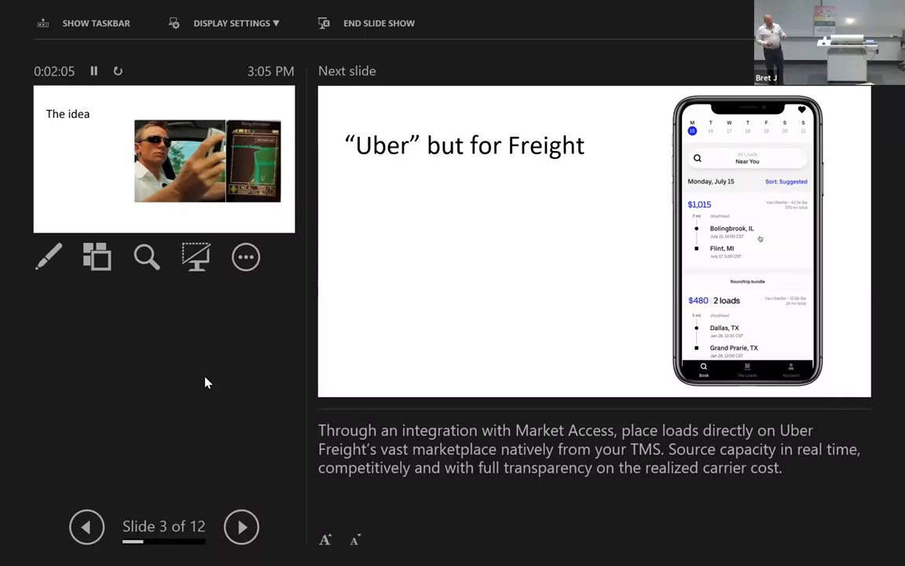
Step: Advance to slide 4, "'Uber' but for Freight"
click(242, 526)
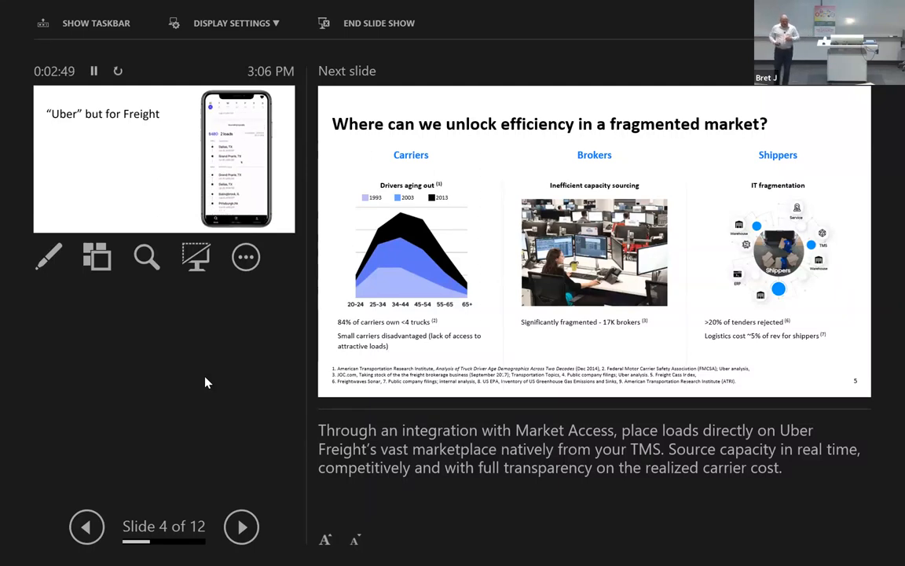
Step: Advance to slide 5, the fragmented-market efficiency slide
click(242, 527)
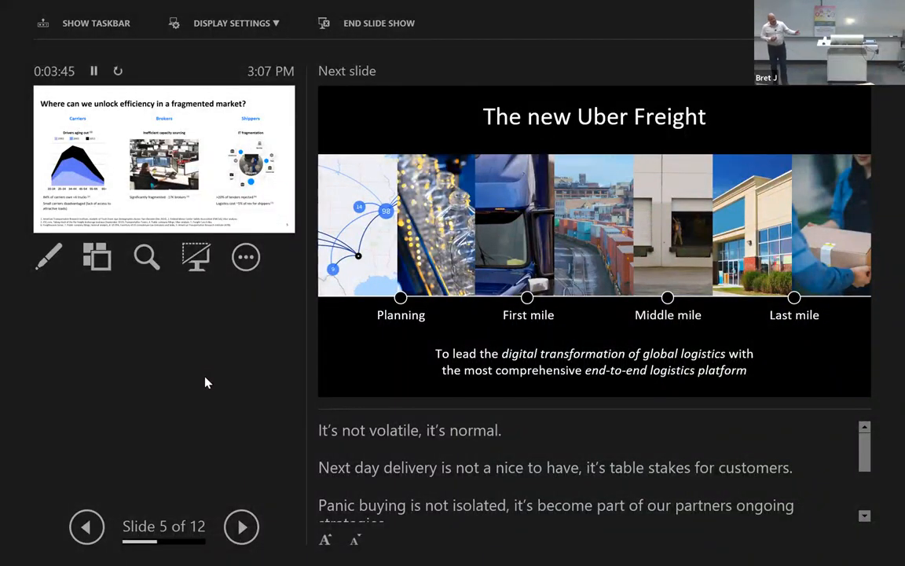
Step: Advance through The new Uber Freight and Building Visibility slides to slide 9, every order, every mode
click(242, 526)
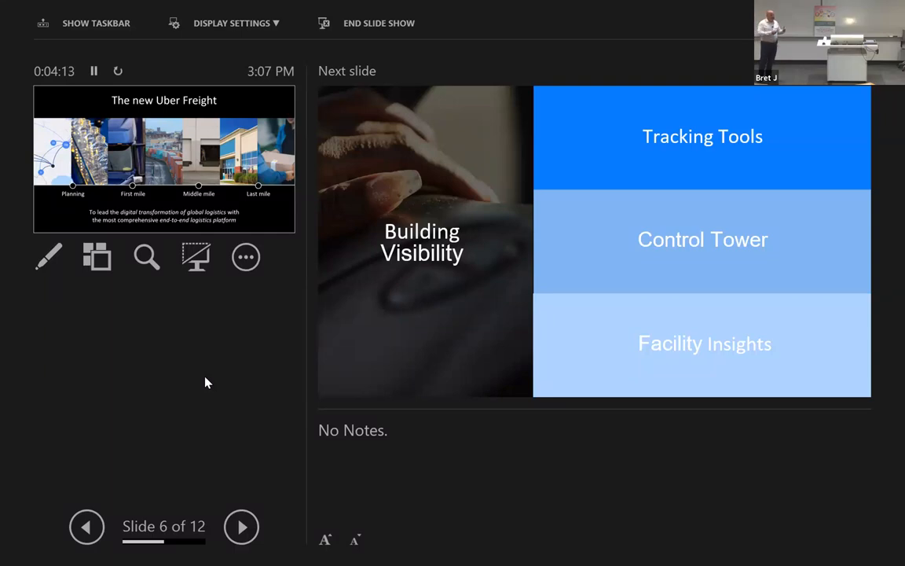
click(243, 527)
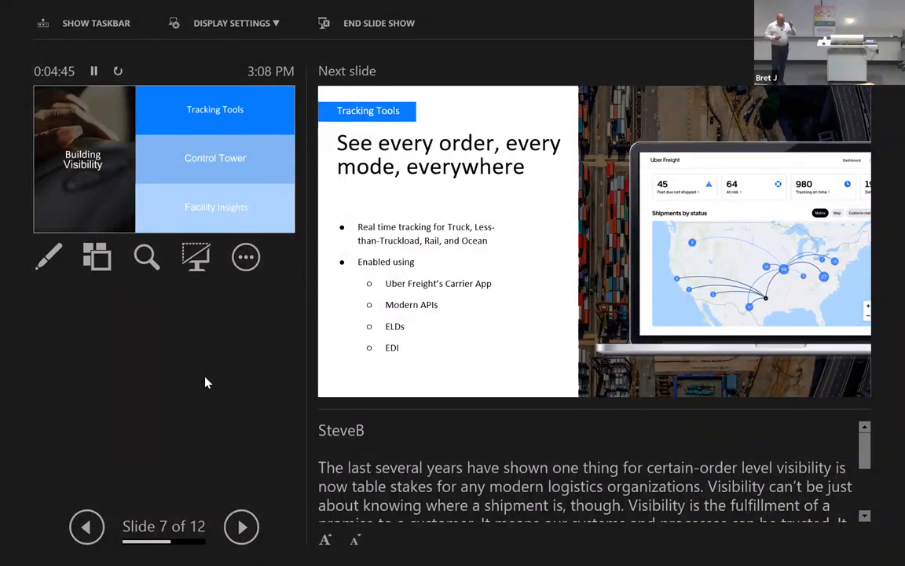
click(242, 526)
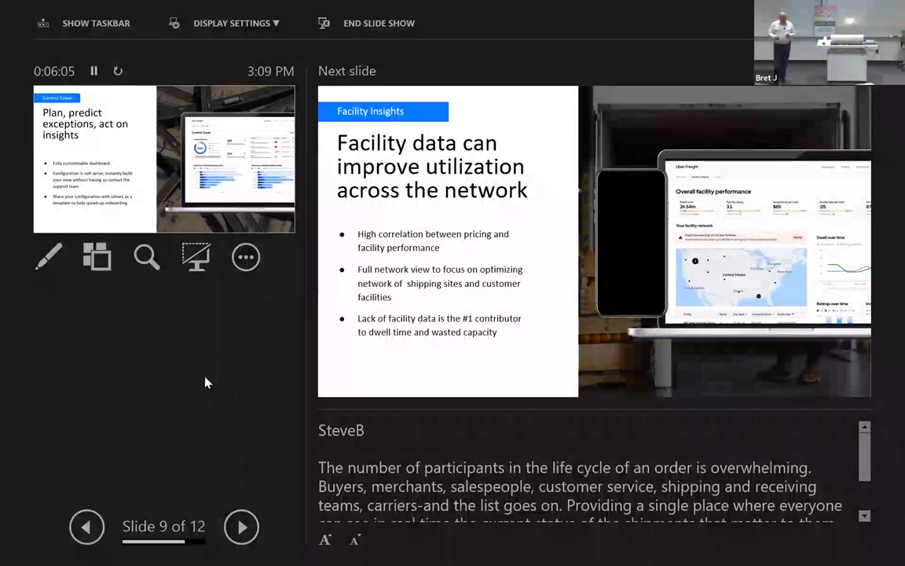
Step: Advance to slide 10, the Facility Insights utilization slide
click(242, 527)
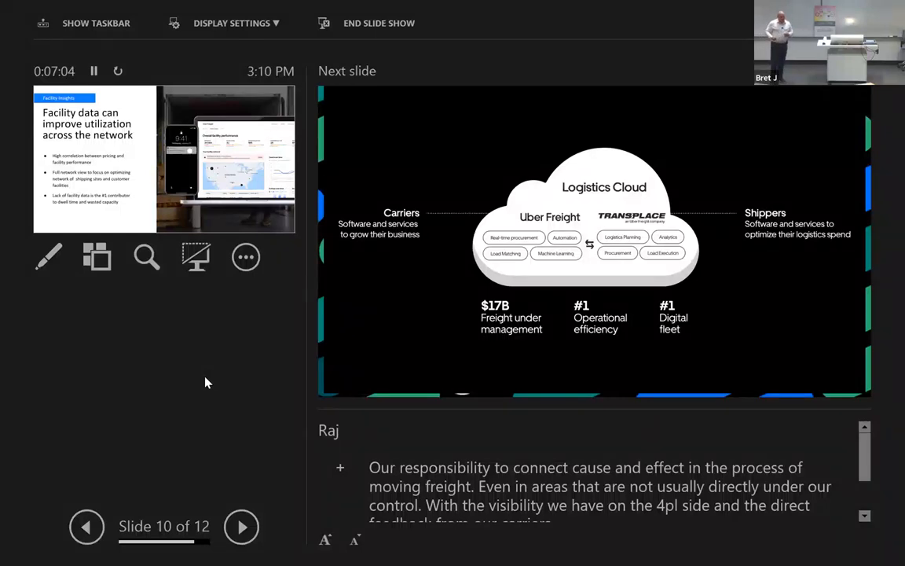
Step: Advance to slide 11, the Logistics Cloud slide
click(242, 527)
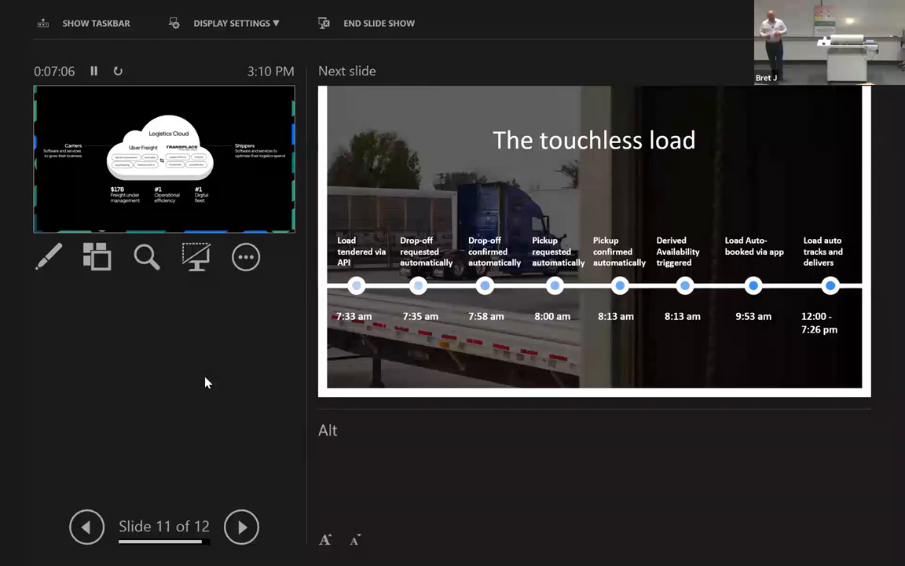